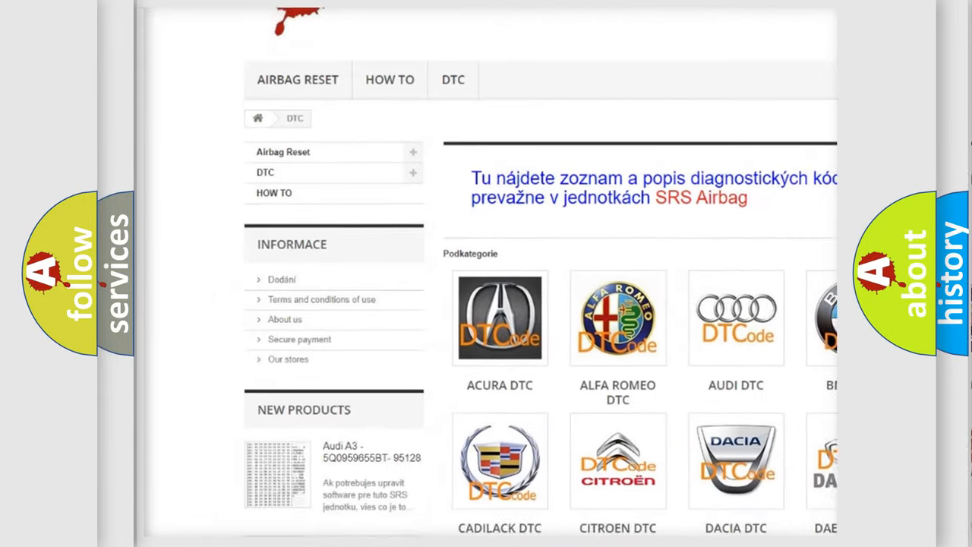
scroll(down, 3)
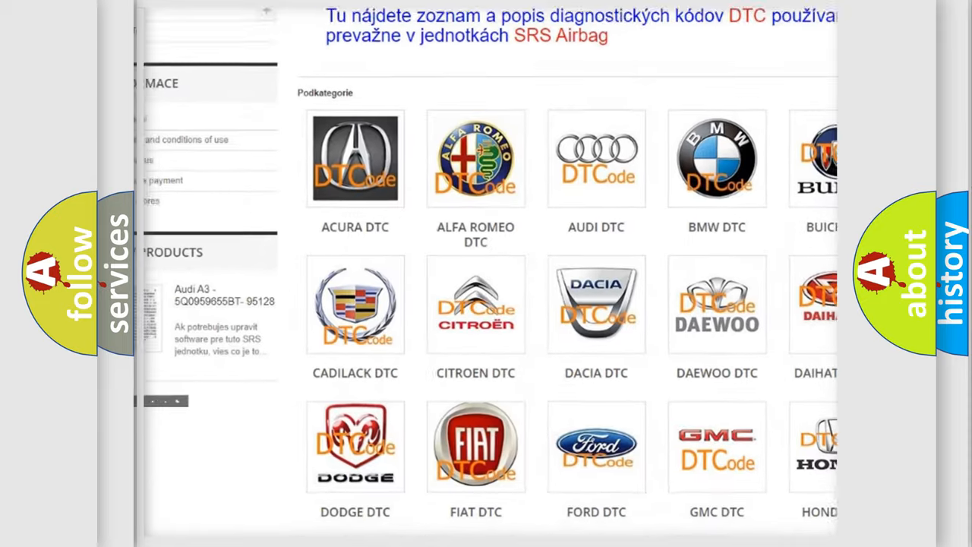
scroll(down, 3)
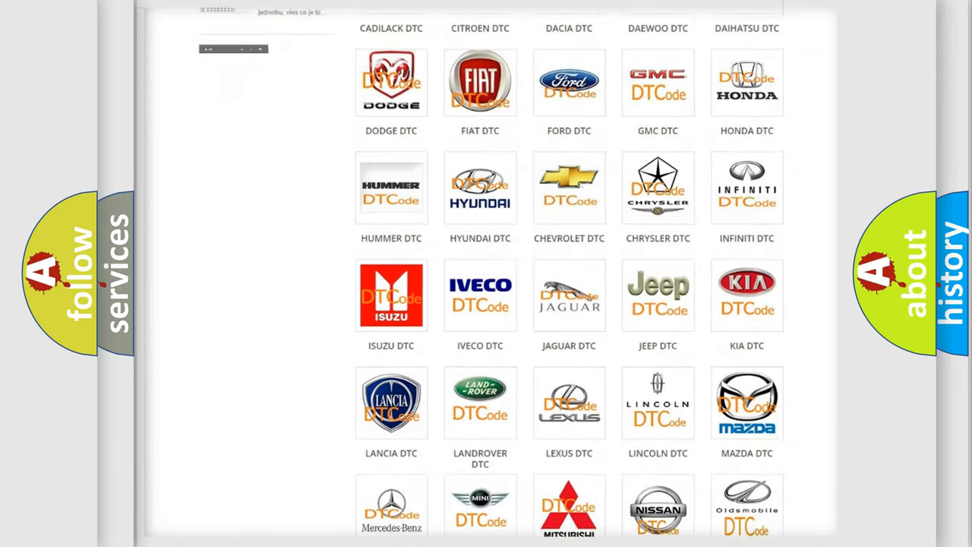
scroll(down, 3)
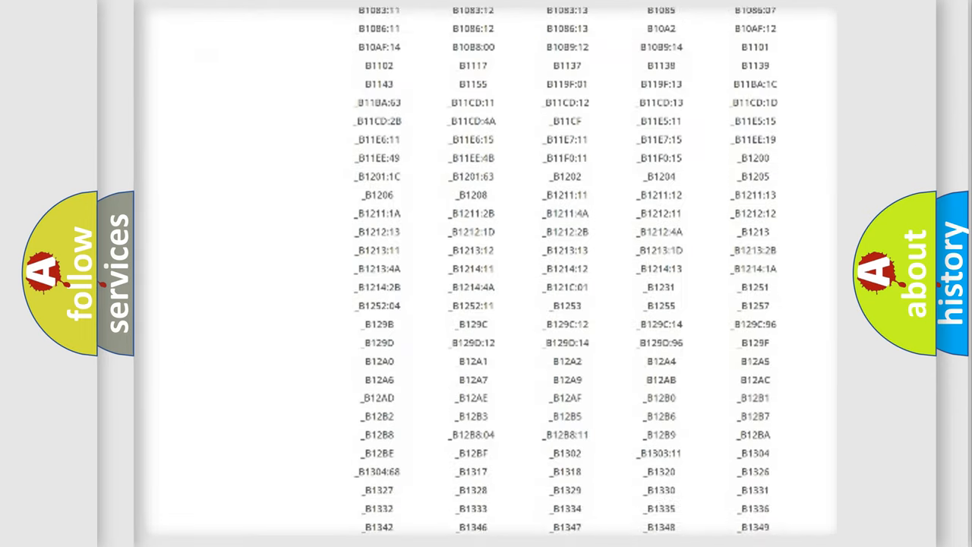
scroll(down, 3)
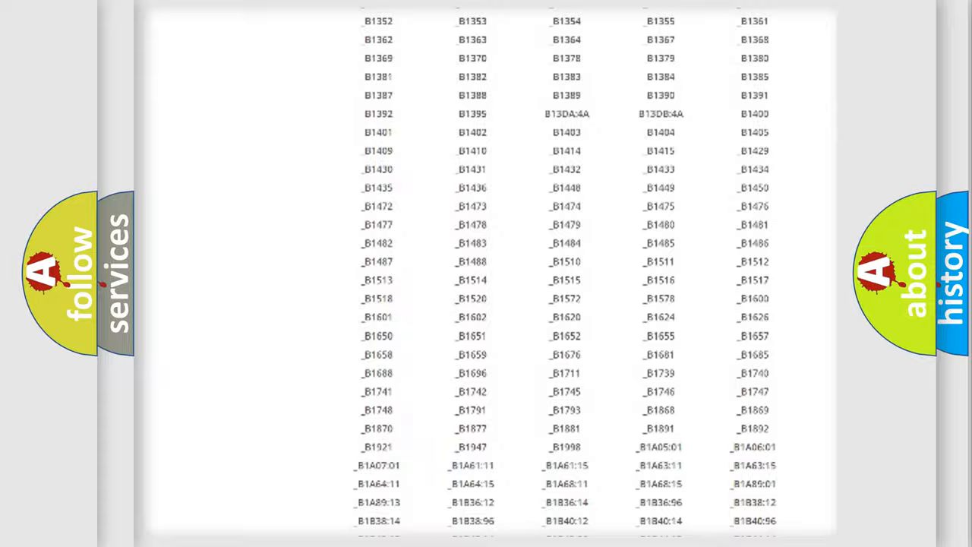